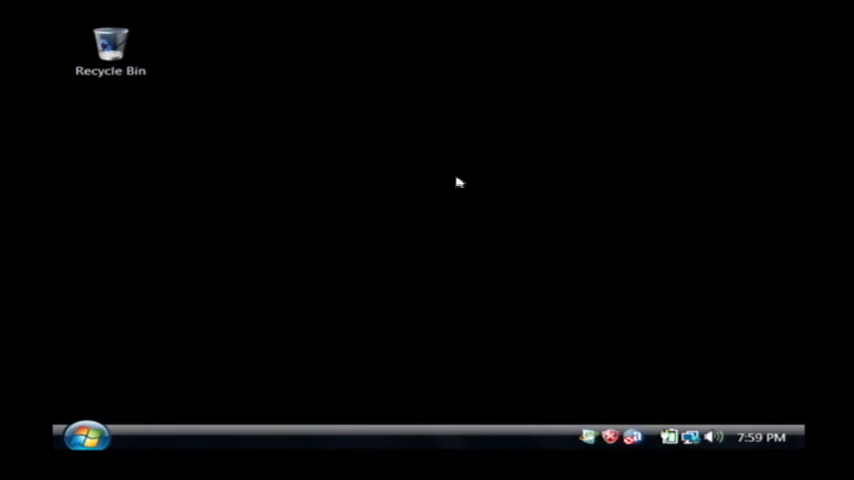
# Bring up the Start menu from the taskbar's Start orb
pyautogui.click(84, 436)
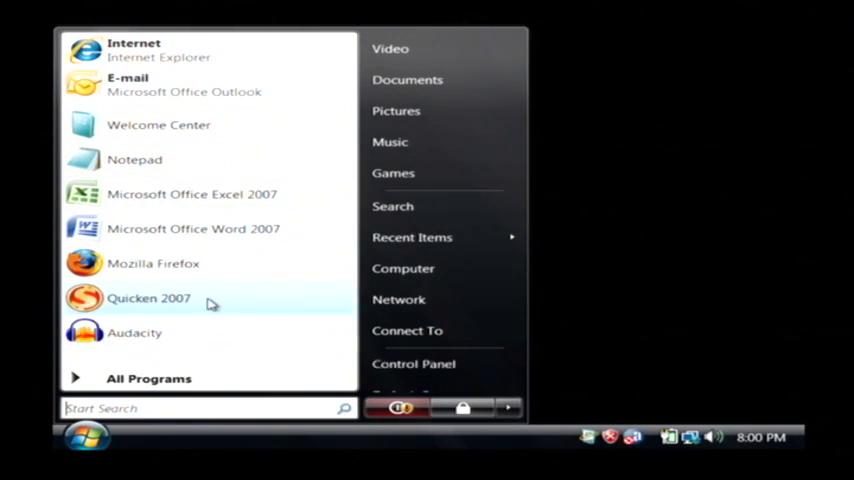
pyautogui.moveTo(224, 268)
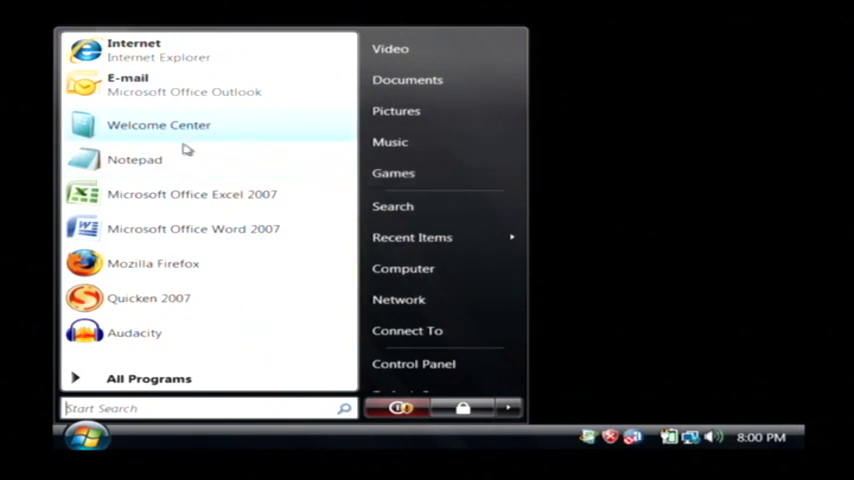
pyautogui.moveTo(136, 332)
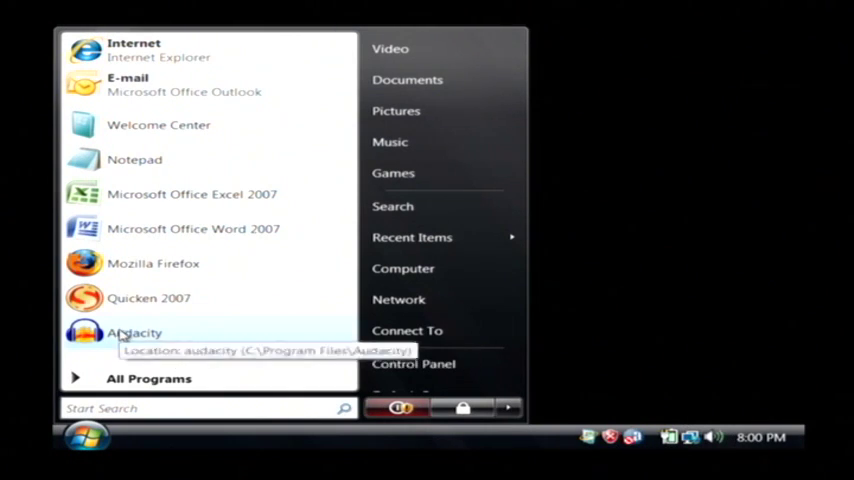
# Remove Audacity and Sound Recorder from the recent programs list
pyautogui.rightClick(132, 332)
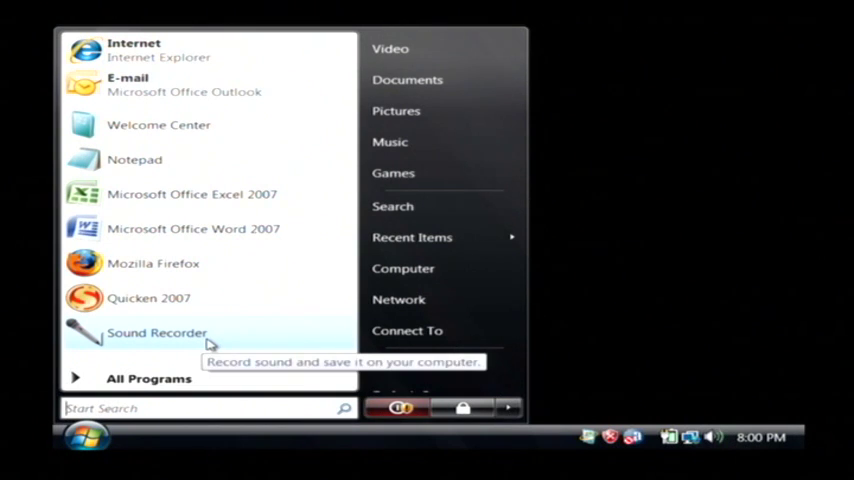
pyautogui.rightClick(156, 332)
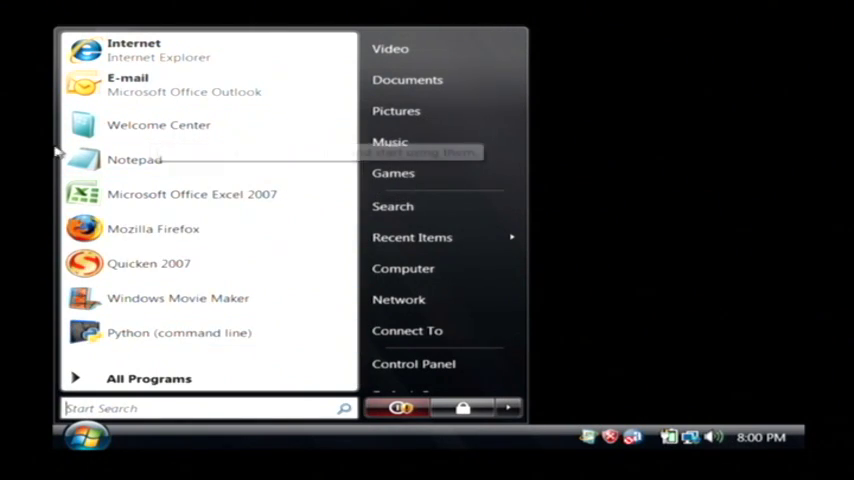
pyautogui.moveTo(296, 362)
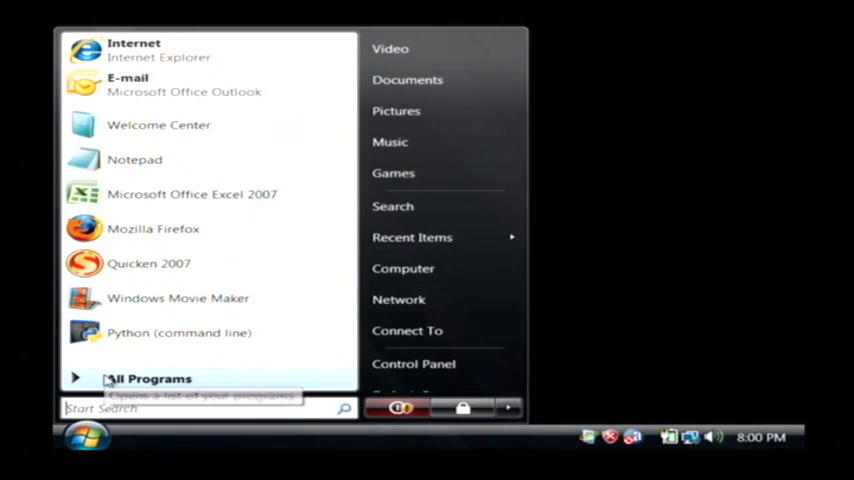
# Show All Programs and scroll down to the Windows Calendar entry
pyautogui.click(148, 378)
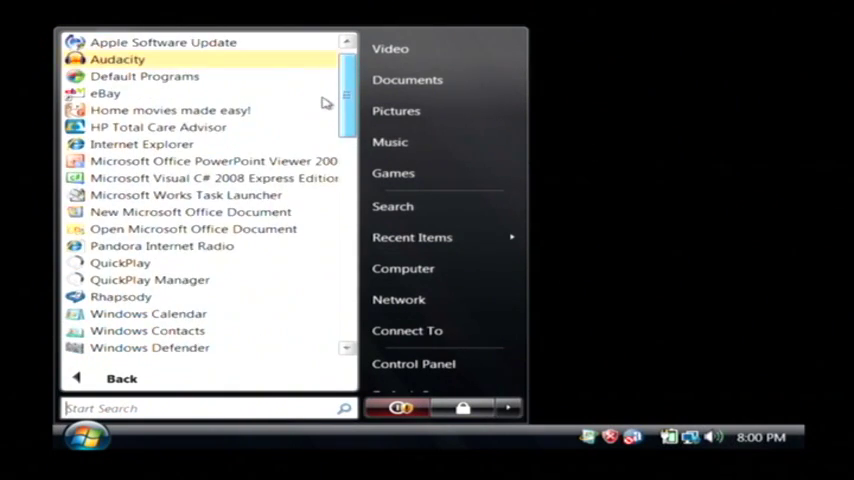
pyautogui.scroll(-3)
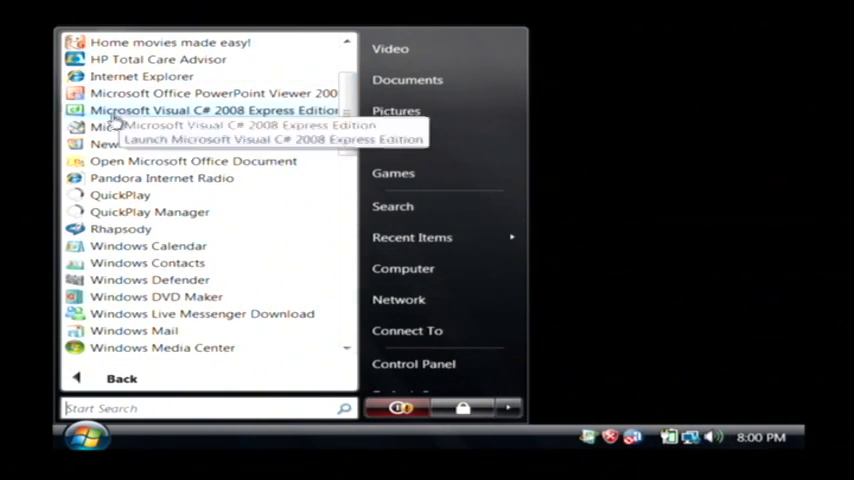
pyautogui.moveTo(148, 212)
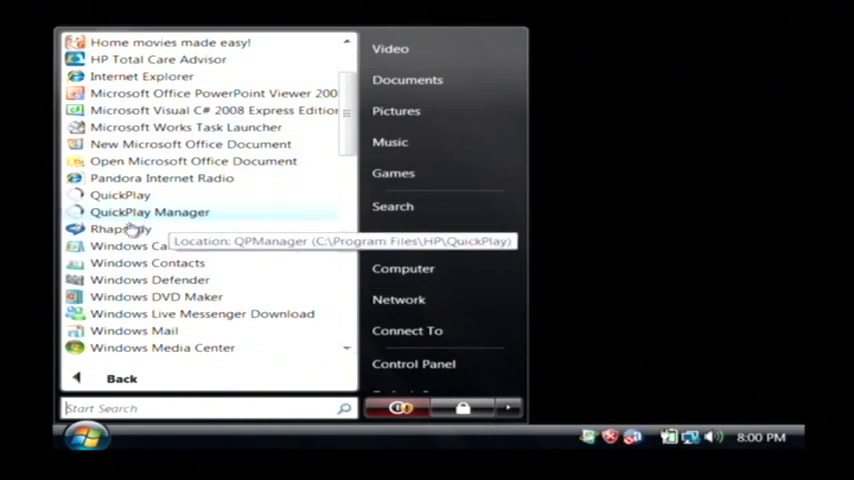
pyautogui.moveTo(148, 244)
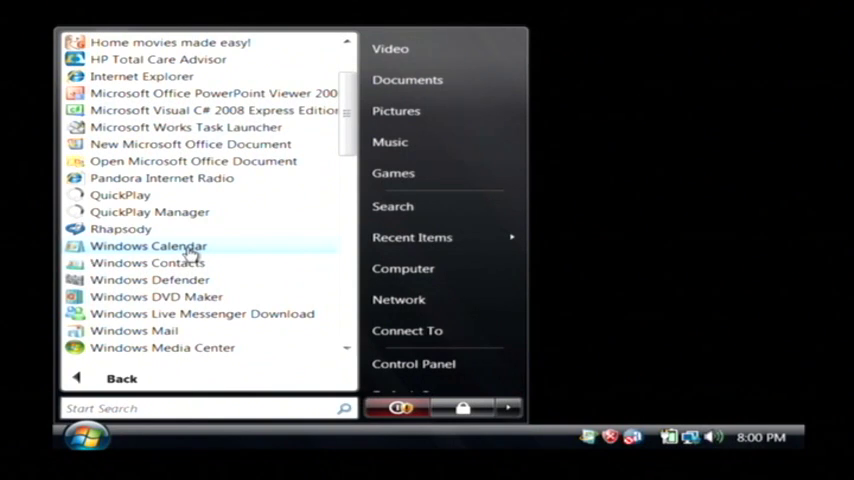
# Delete the Windows Calendar shortcut and confirm the deletion with Yes
pyautogui.rightClick(148, 244)
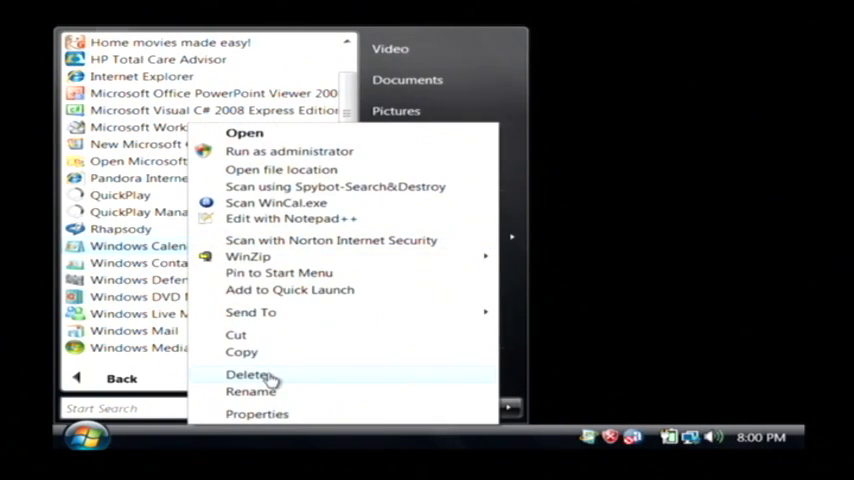
pyautogui.moveTo(270, 378)
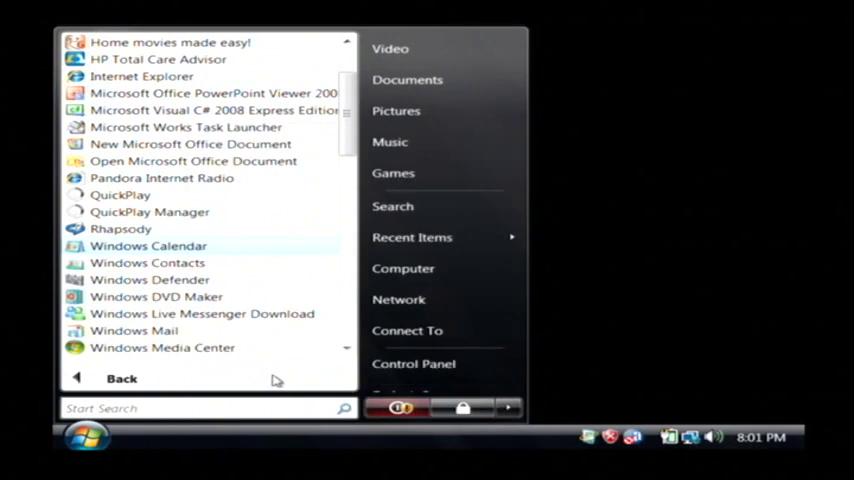
pyautogui.click(148, 244)
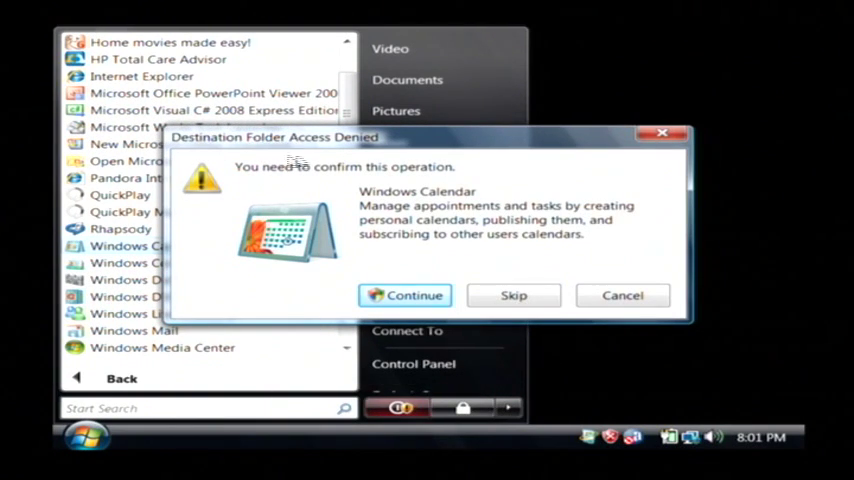
pyautogui.moveTo(470, 160)
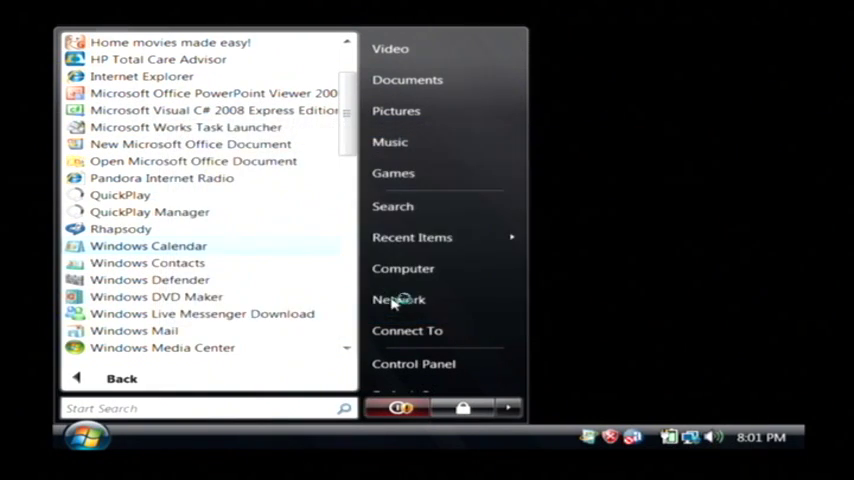
# Continue past the Folder Access Denied warning and grant administrator permission
pyautogui.click(398, 300)
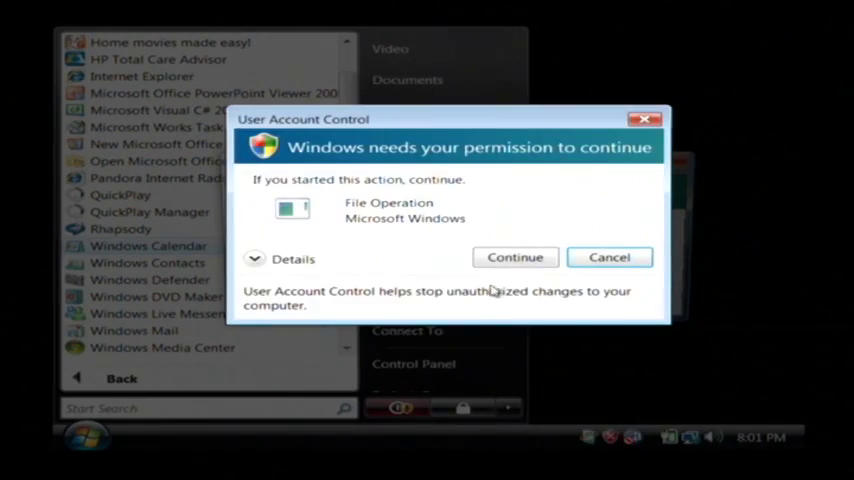
pyautogui.click(516, 256)
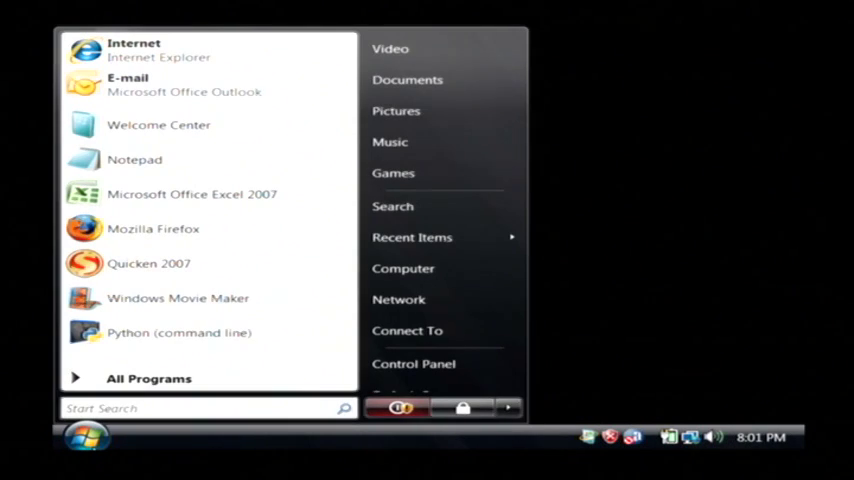
pyautogui.click(148, 378)
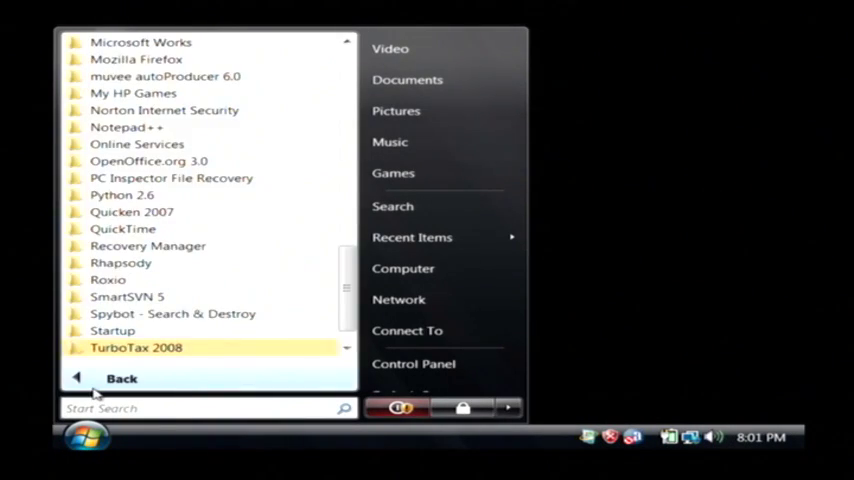
pyautogui.click(122, 378)
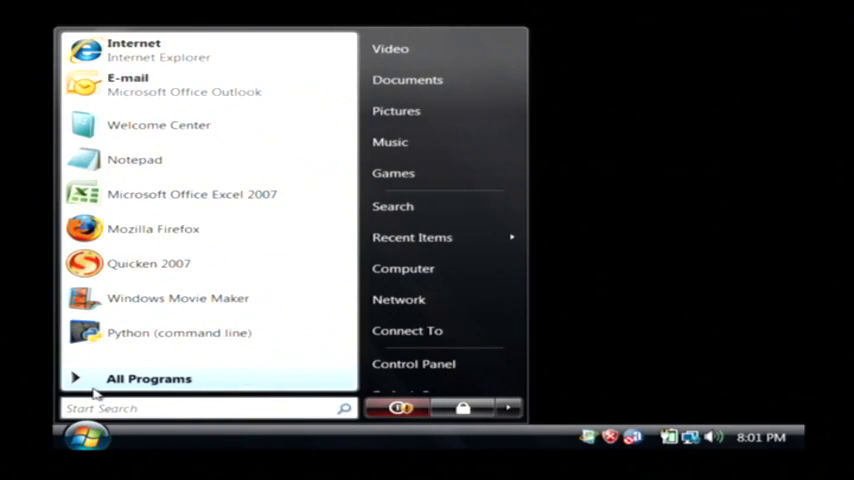